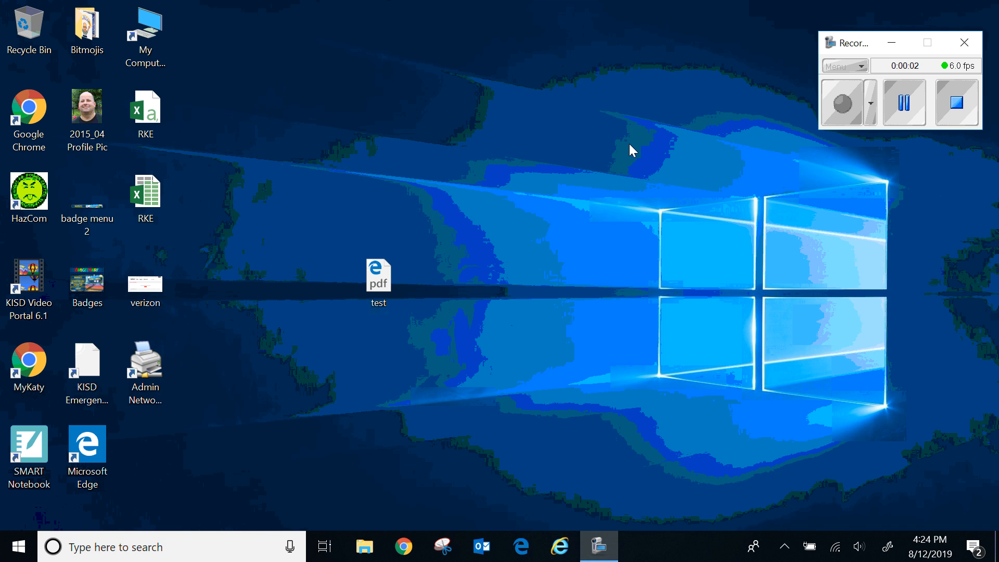
{"action": "mouse_move", "coordinate": [502, 152]}
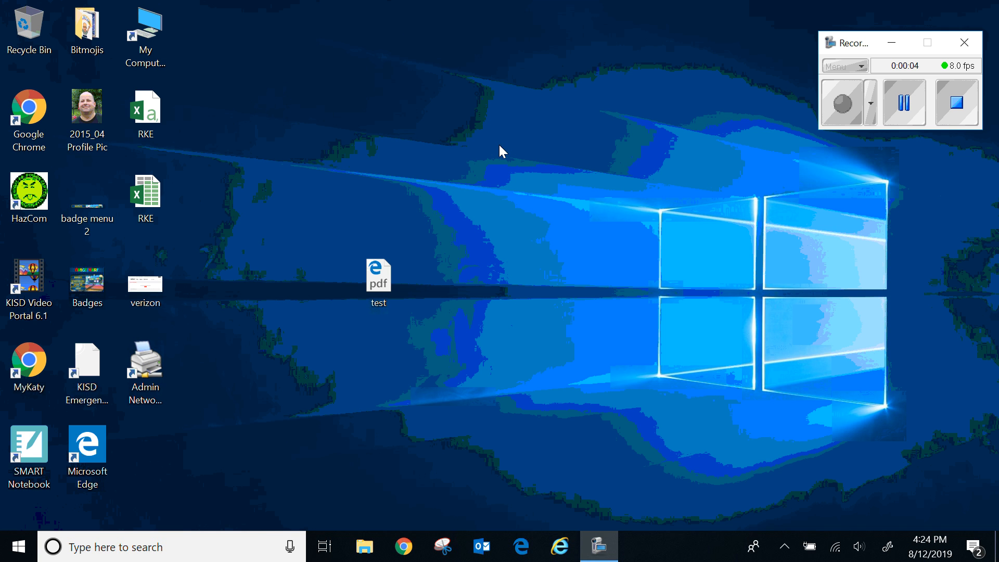
Open the test PDF file on the desktop to see it launches in Microsoft Edge.
{"action": "left_click", "coordinate": [377, 280]}
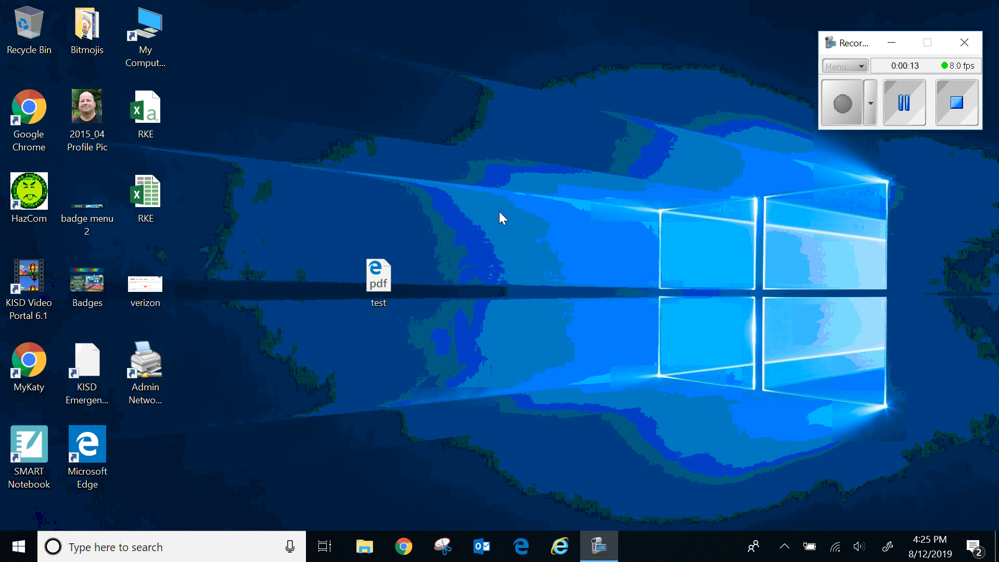
{"action": "left_click", "coordinate": [378, 275]}
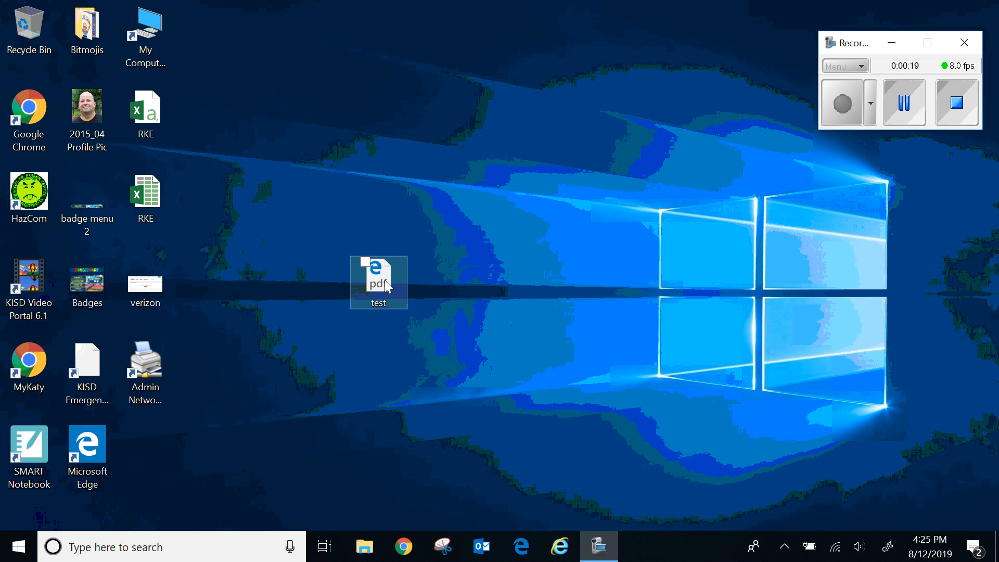
{"action": "left_click", "coordinate": [379, 280]}
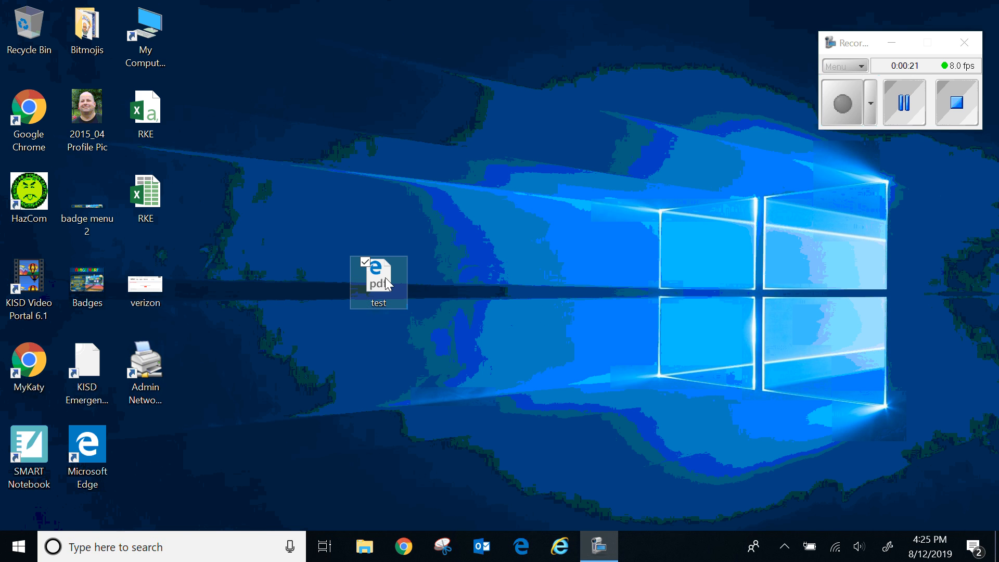
{"action": "double_click", "coordinate": [378, 274]}
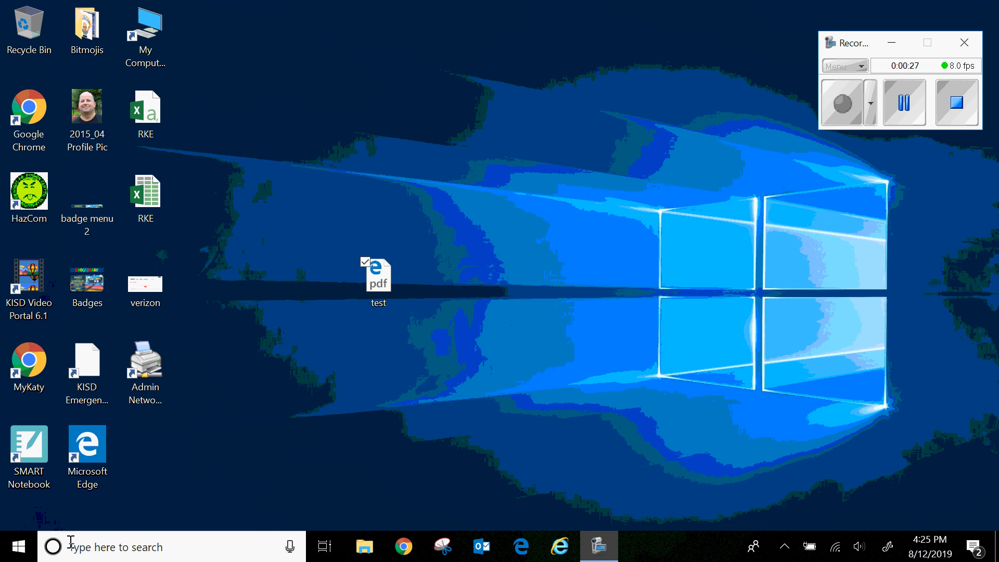
Search for 'default' and bring up the Default apps settings page.
{"action": "left_click", "coordinate": [53, 546]}
{"action": "type", "text": "default"}
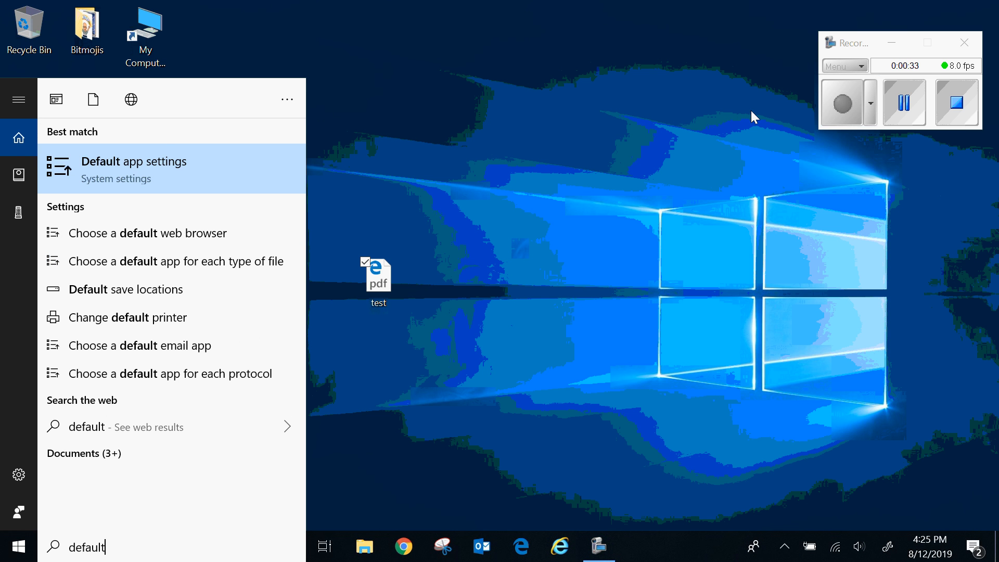
{"action": "left_click", "coordinate": [133, 168]}
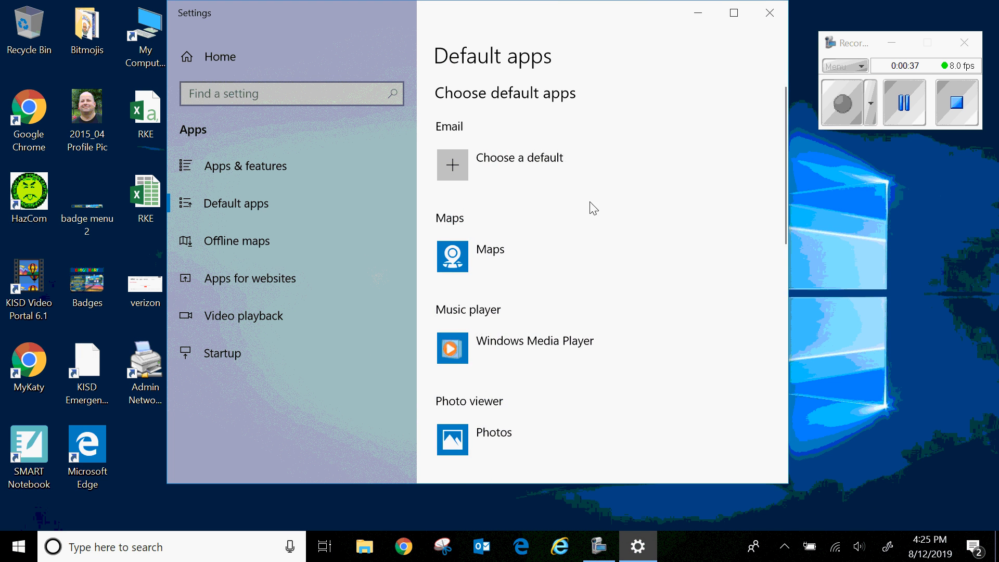
{"action": "scroll", "scroll_direction": "down", "scroll_amount": 3}
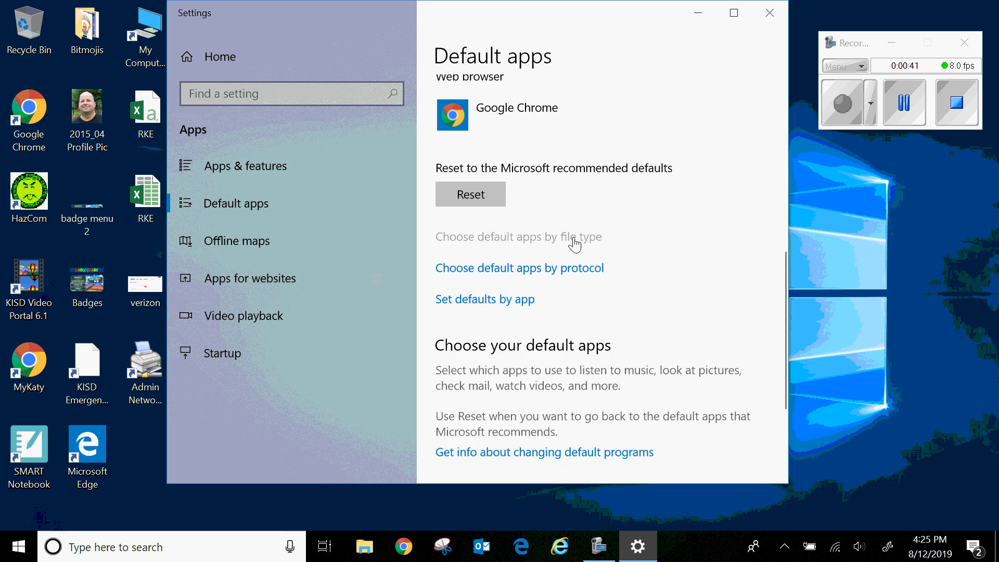
Show default apps by file type and scroll down to the .pdf entry set to Microsoft Edge.
{"action": "left_click", "coordinate": [519, 236]}
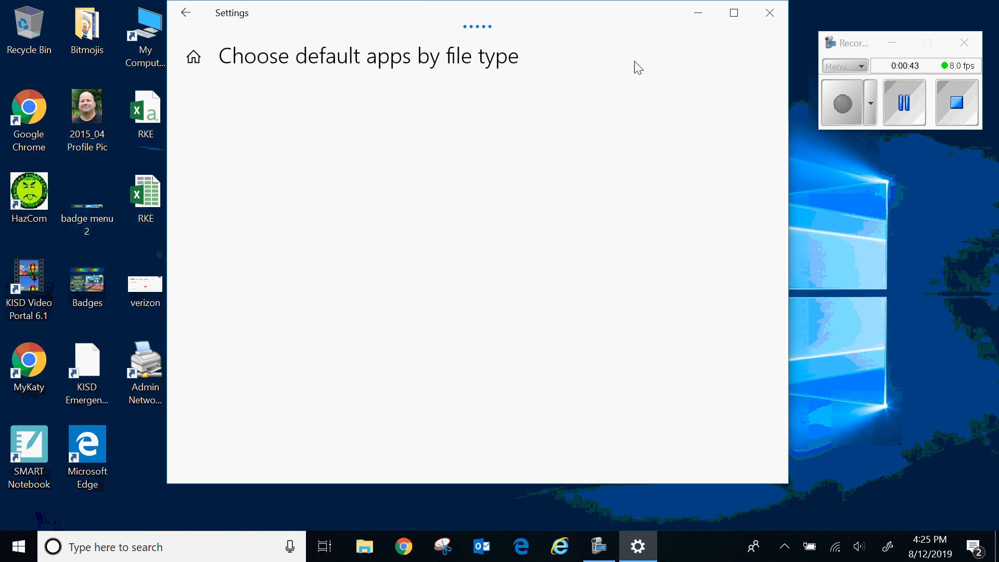
{"action": "mouse_move", "coordinate": [322, 52]}
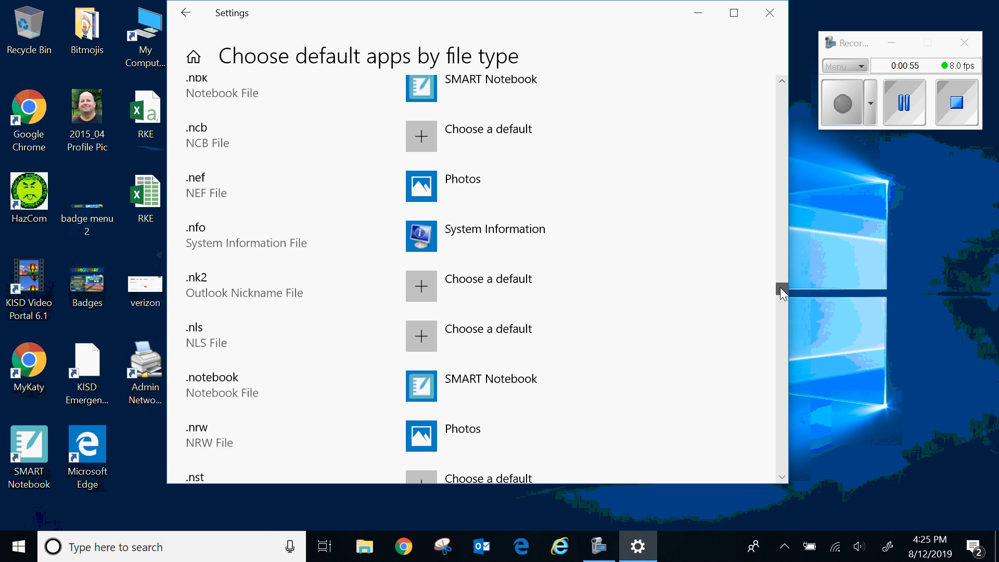
{"action": "scroll", "scroll_direction": "down", "scroll_amount": 3}
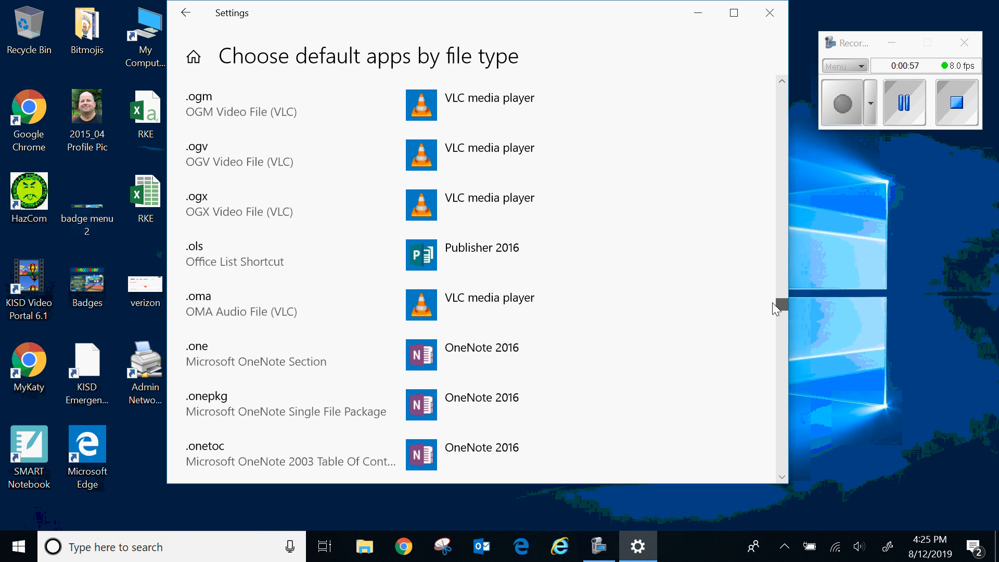
{"action": "scroll", "scroll_direction": "down", "scroll_amount": 3}
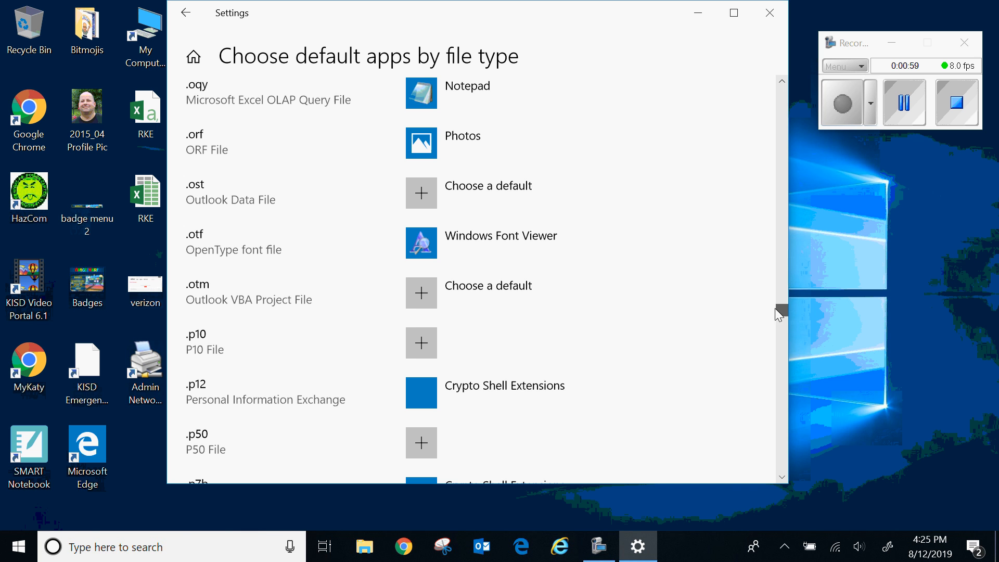
{"action": "scroll", "scroll_direction": "down", "scroll_amount": 3}
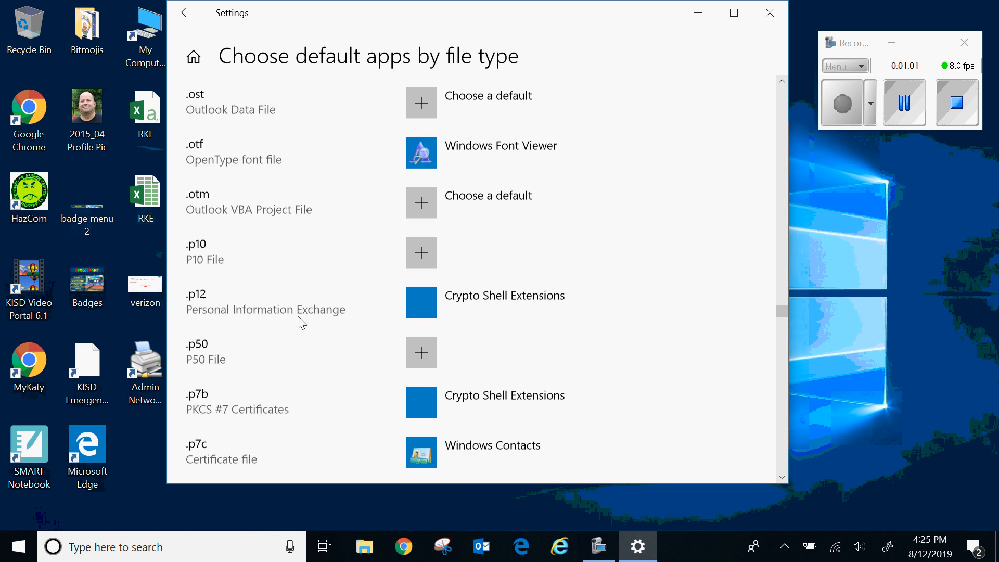
{"action": "scroll", "scroll_direction": "down", "scroll_amount": 3}
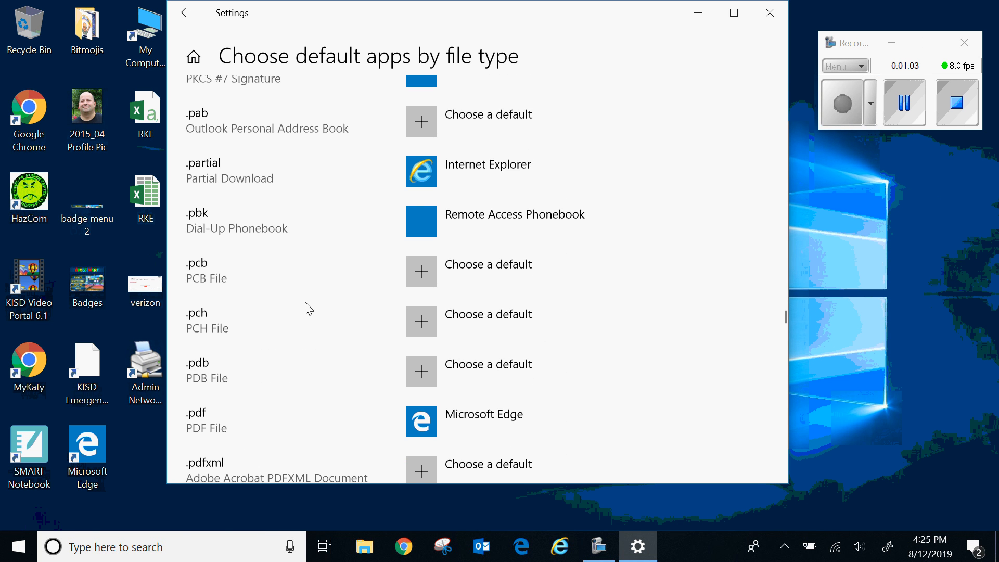
{"action": "scroll", "scroll_direction": "down", "scroll_amount": 3}
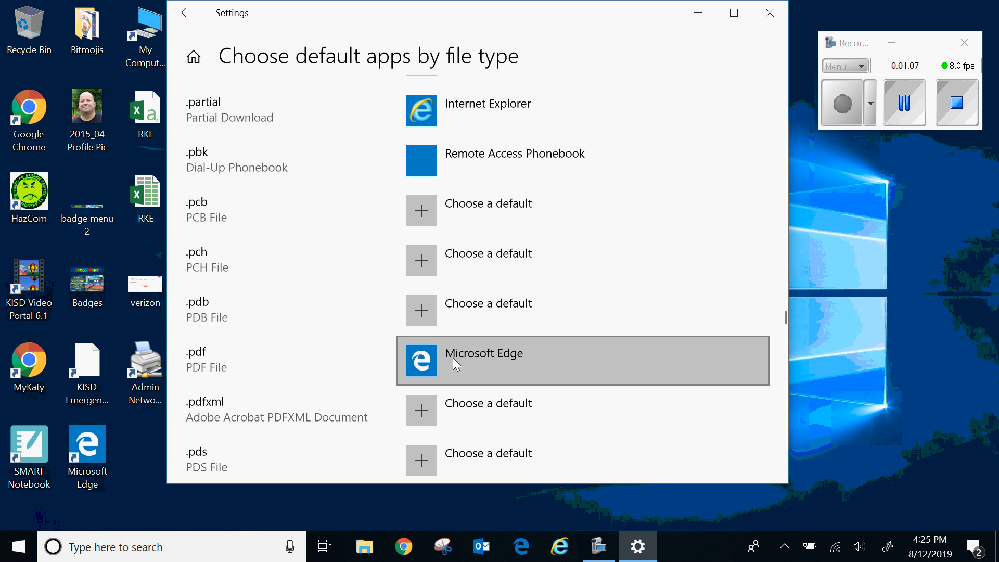
{"action": "mouse_move", "coordinate": [568, 354]}
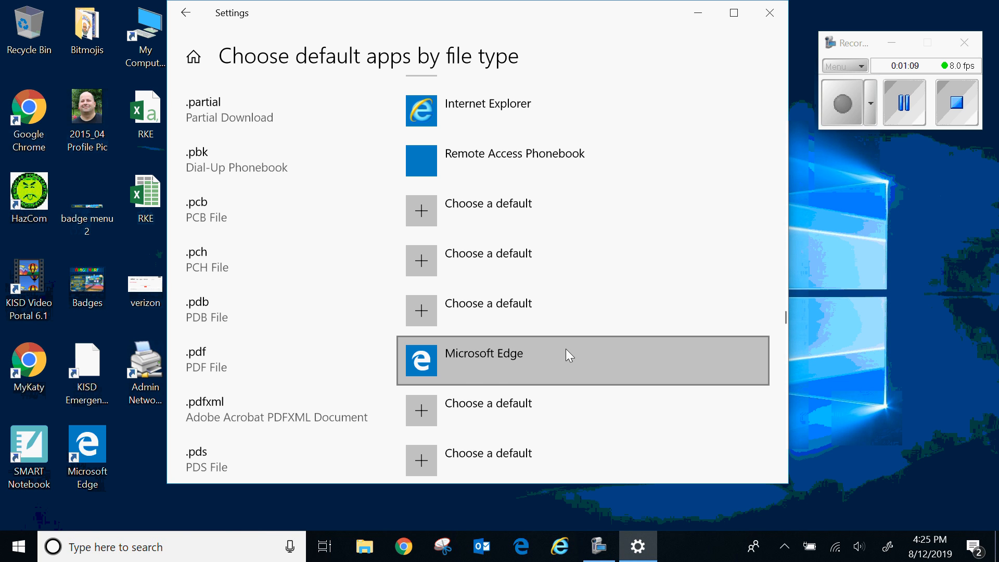
Switch the .pdf default app from Microsoft Edge to Adobe Acrobat Reader DC.
{"action": "left_click", "coordinate": [567, 361]}
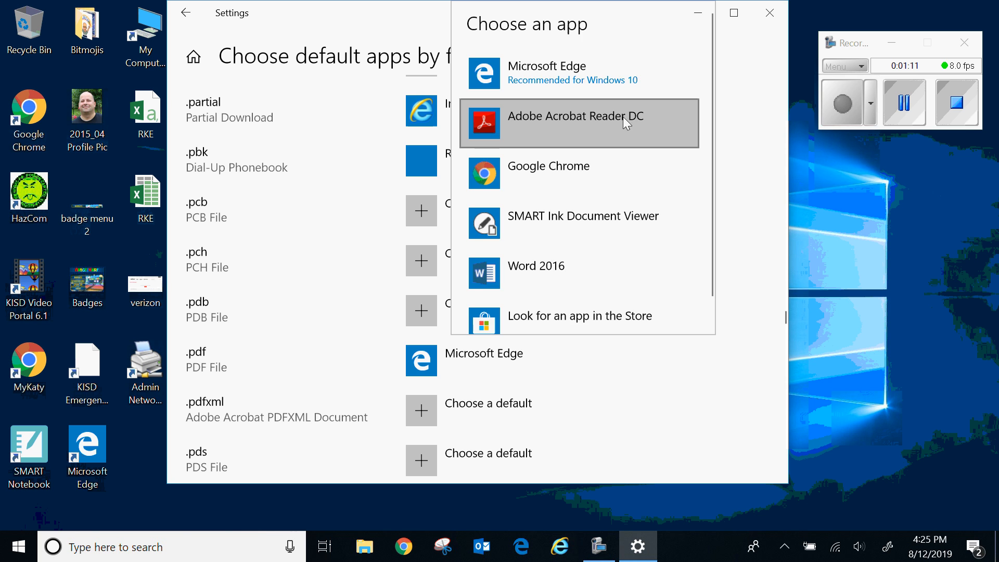
{"action": "left_click", "coordinate": [573, 114]}
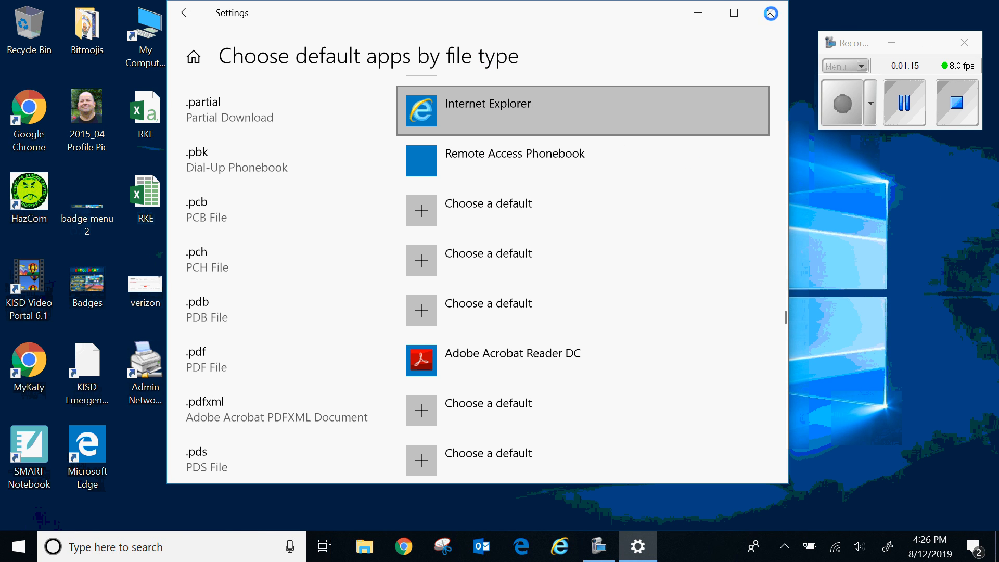
{"action": "mouse_move", "coordinate": [770, 13]}
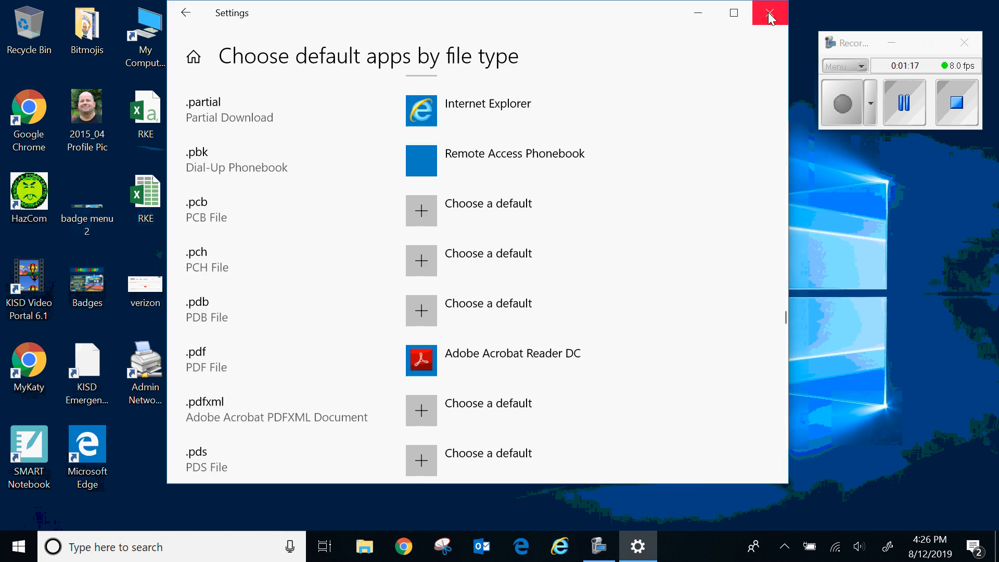
Close Settings so the desktop test.pdf shows the Adobe Acrobat icon.
{"action": "left_click", "coordinate": [769, 13]}
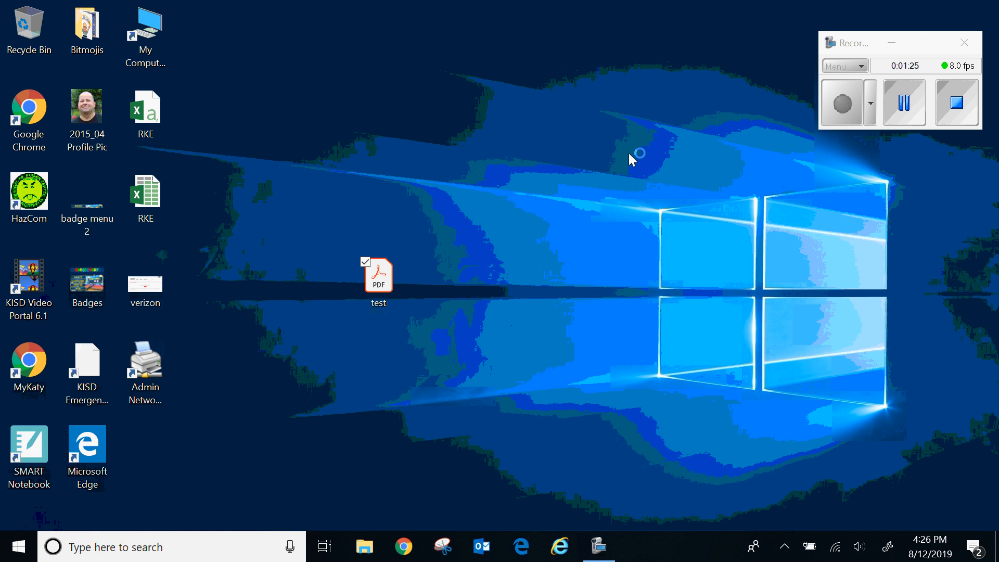
{"action": "mouse_move", "coordinate": [720, 218]}
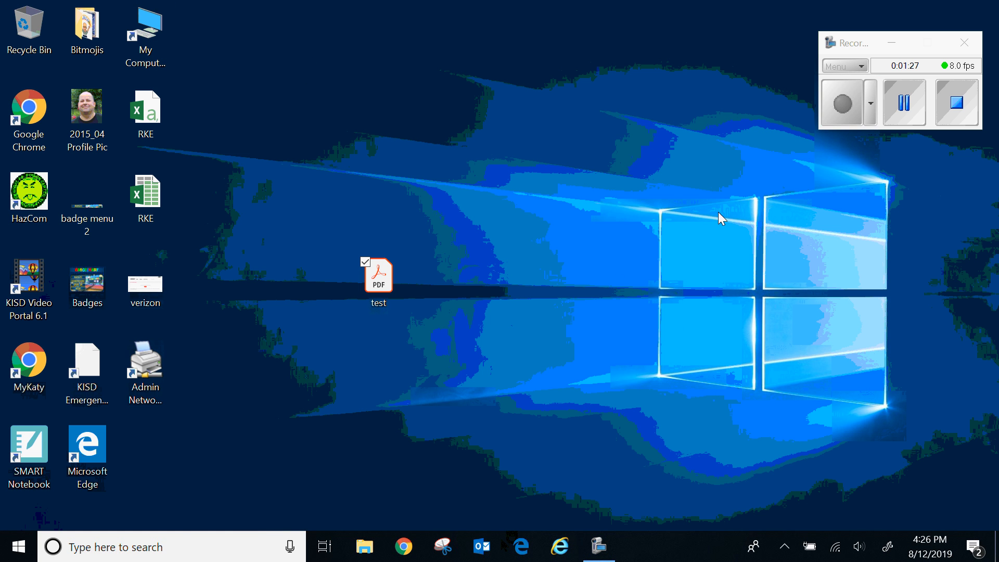
{"action": "mouse_move", "coordinate": [578, 345]}
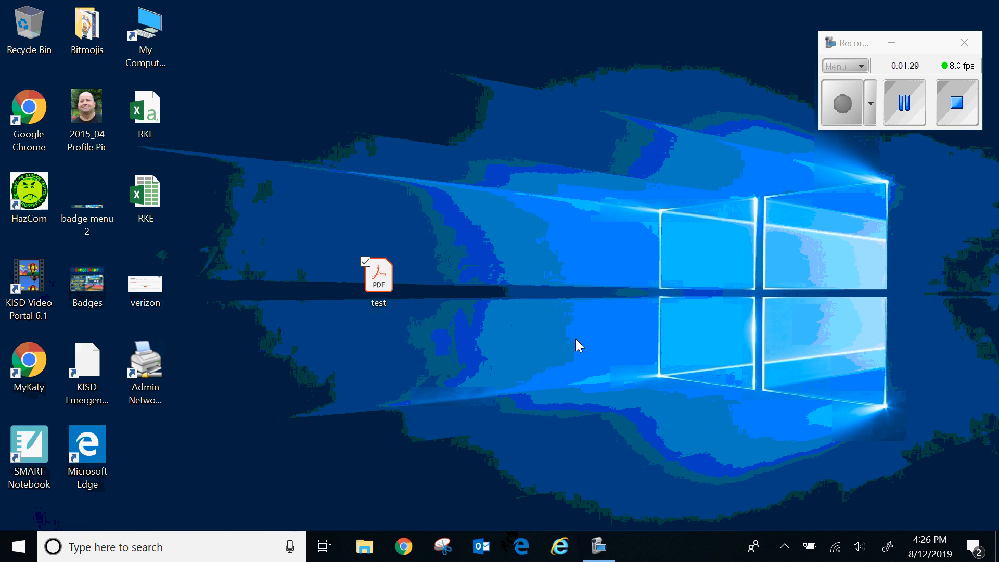
{"action": "mouse_move", "coordinate": [891, 6]}
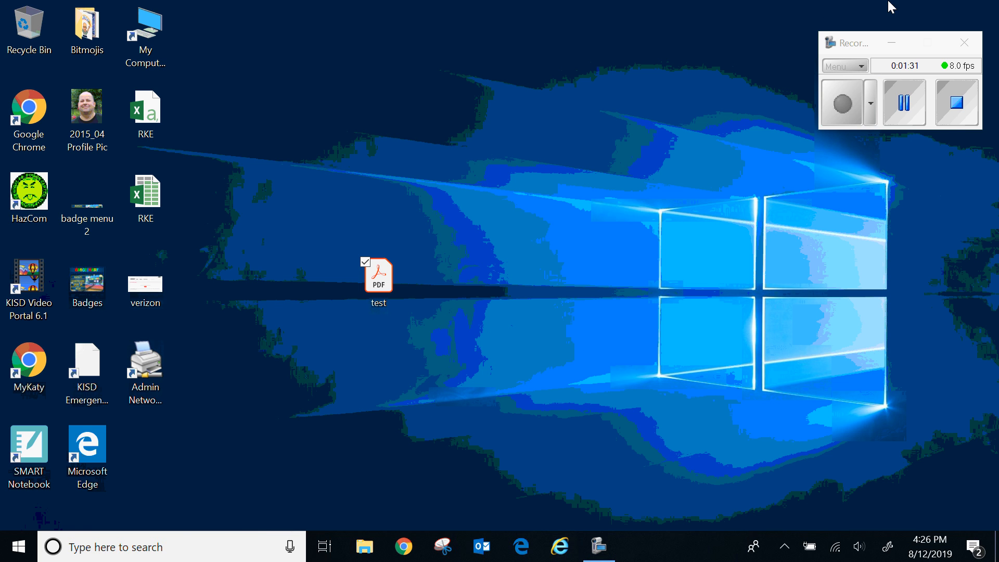